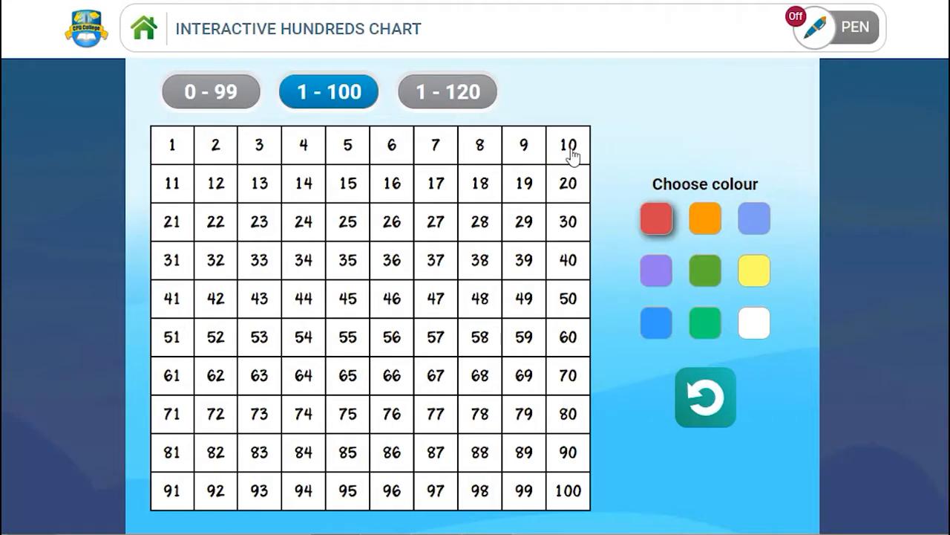
mouse_move(461, 294)
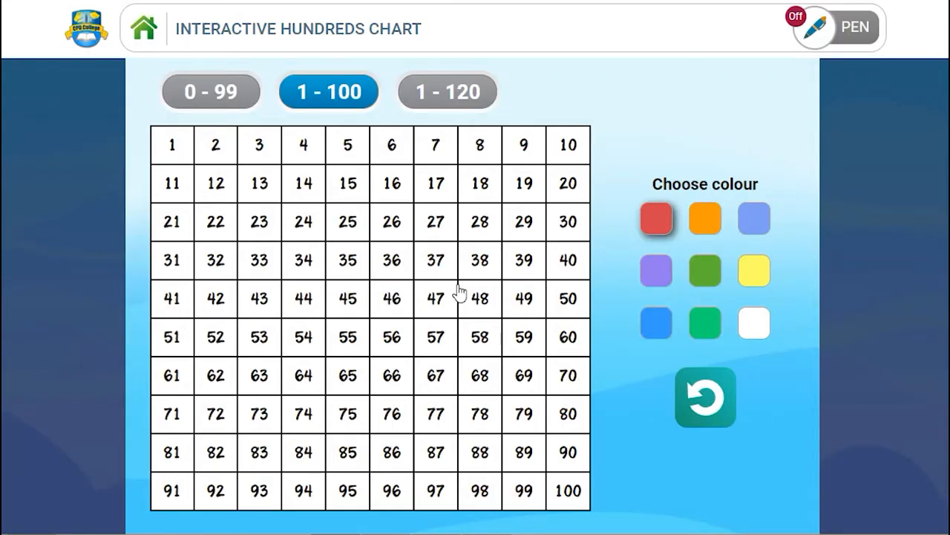
mouse_move(490, 234)
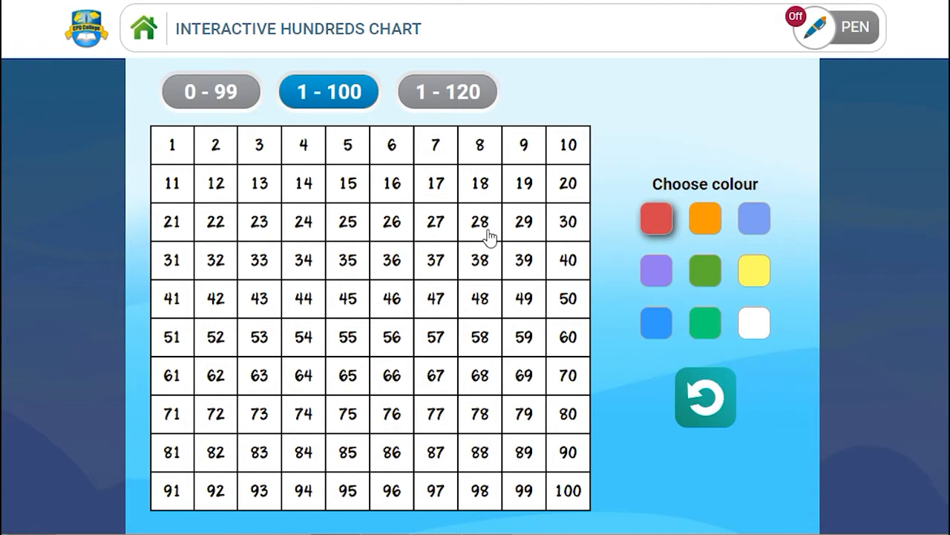
mouse_move(476, 273)
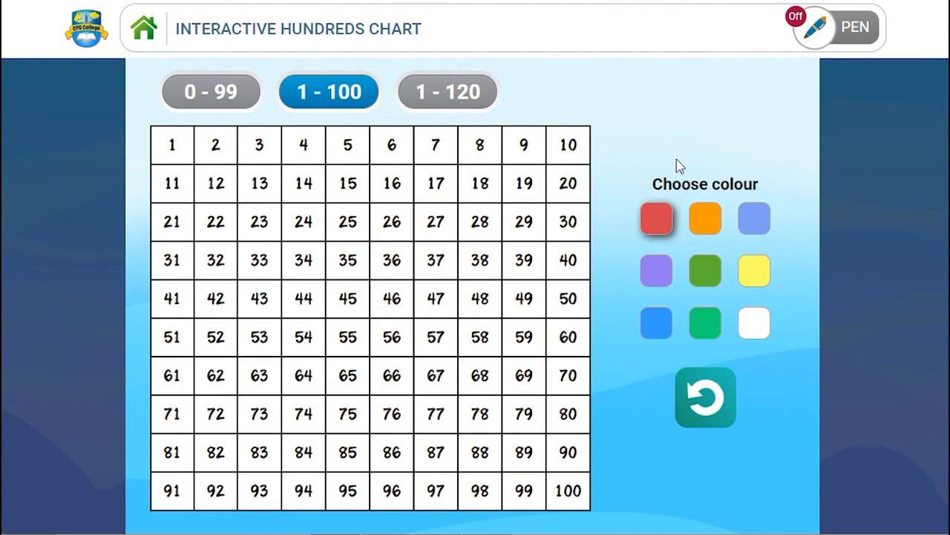
mouse_move(652, 153)
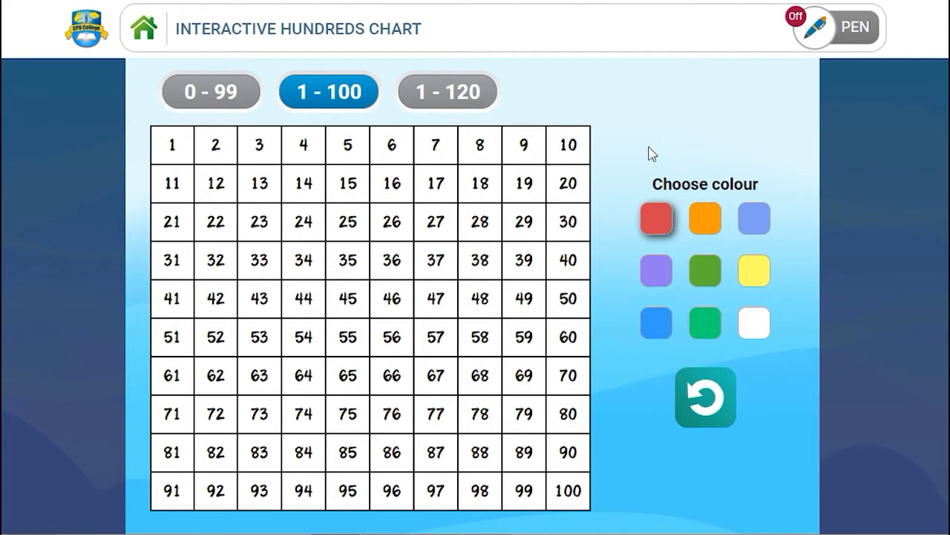
mouse_move(642, 164)
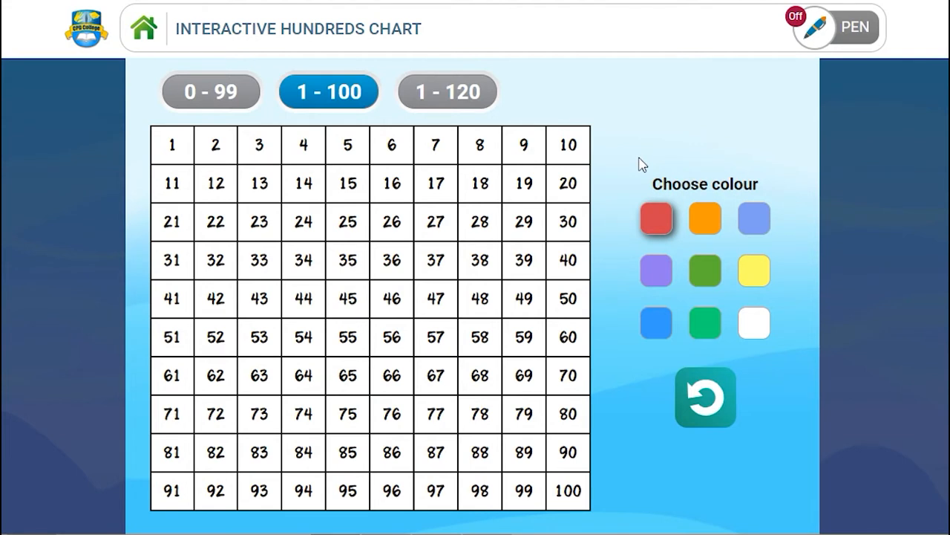
mouse_move(636, 173)
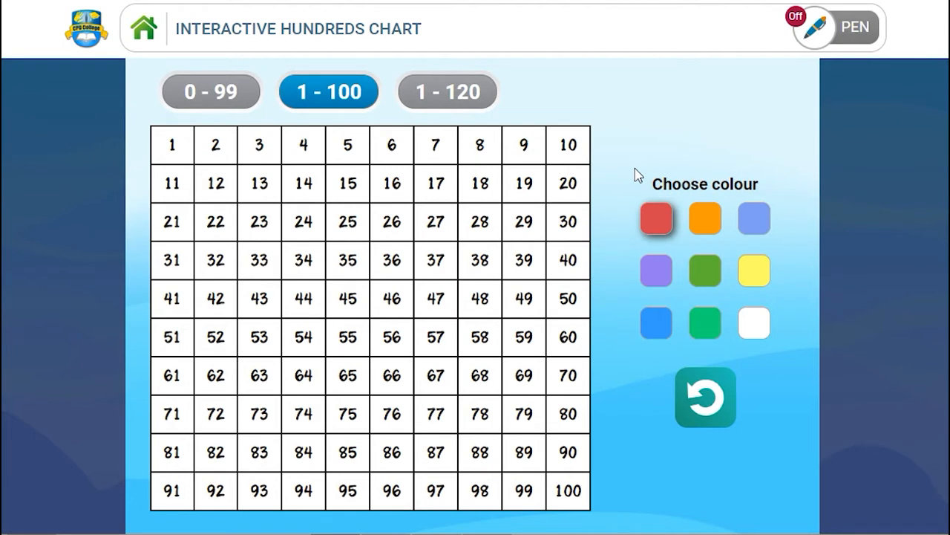
mouse_move(648, 157)
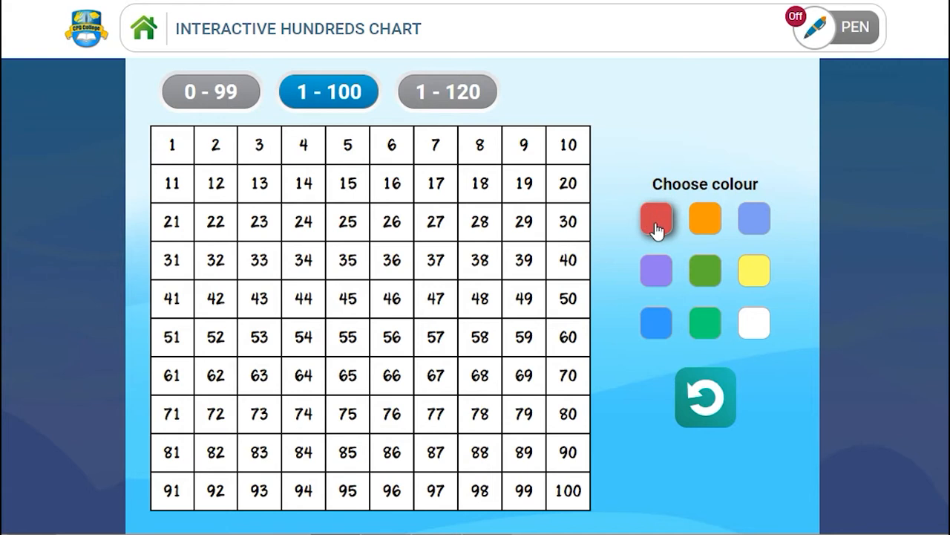
mouse_move(181, 158)
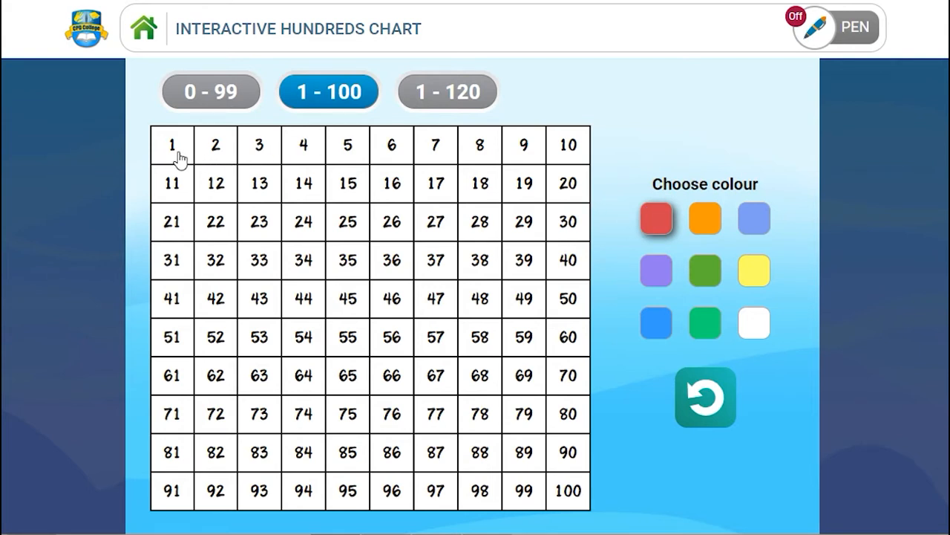
- Colour the top row 1–10 red
left_click_drag(172, 145, 215, 145)
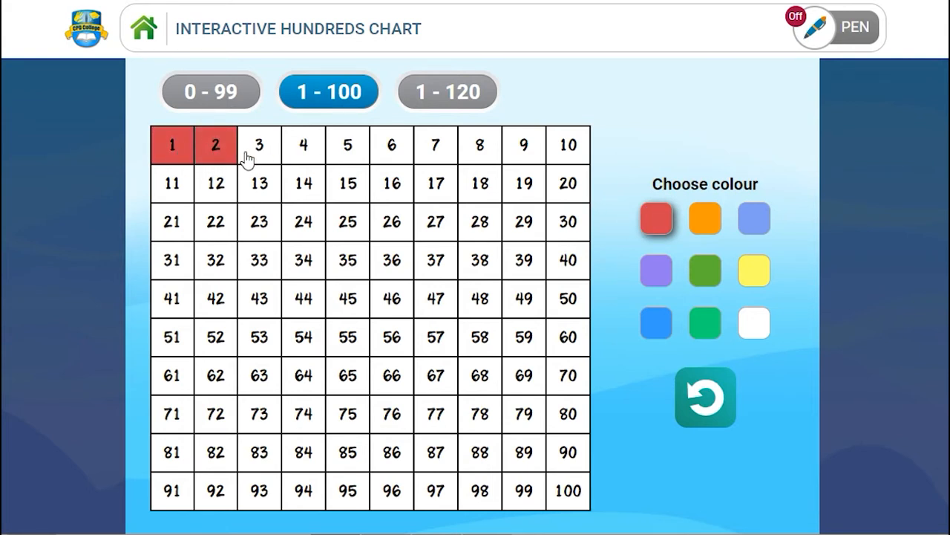
left_click_drag(258, 146, 347, 145)
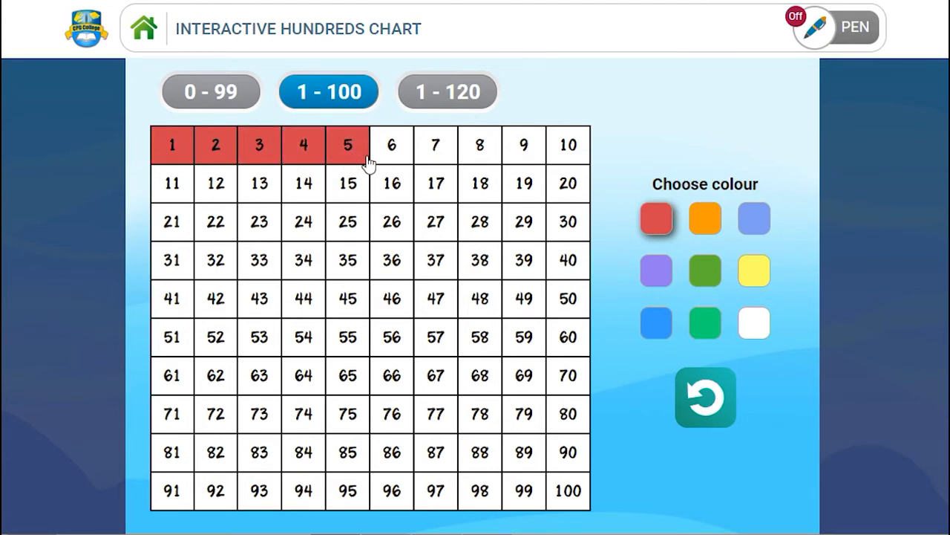
left_click(392, 145)
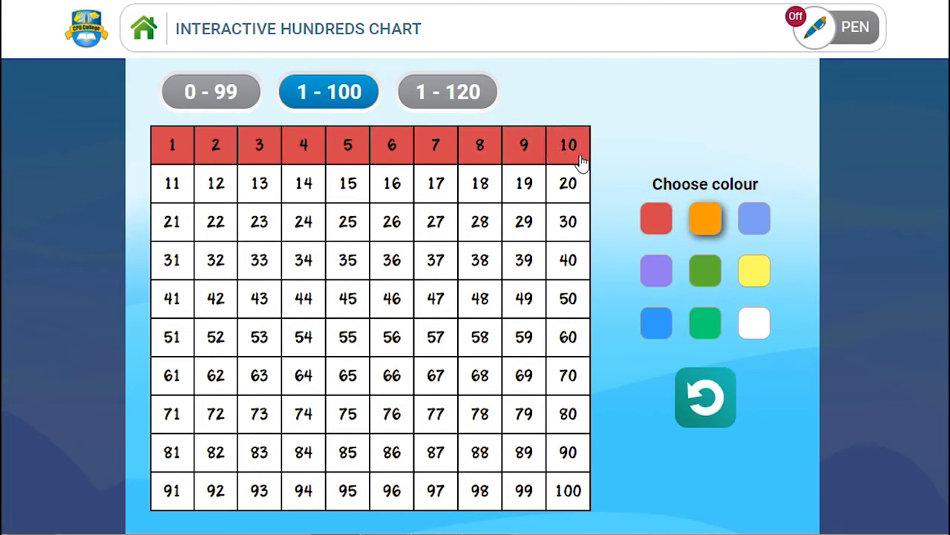
- Colour the second row 11–20 orange and the third row 21–30 yellow
left_click(173, 184)
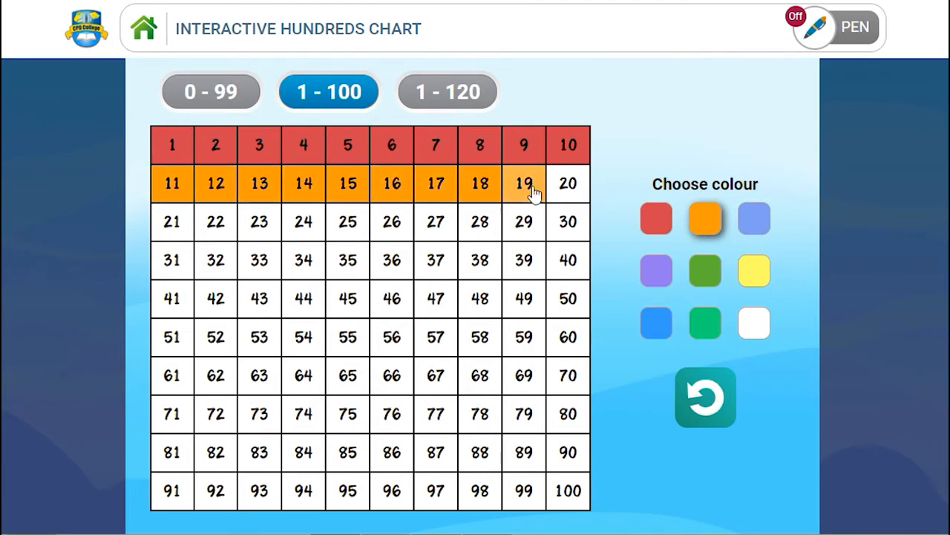
left_click(568, 185)
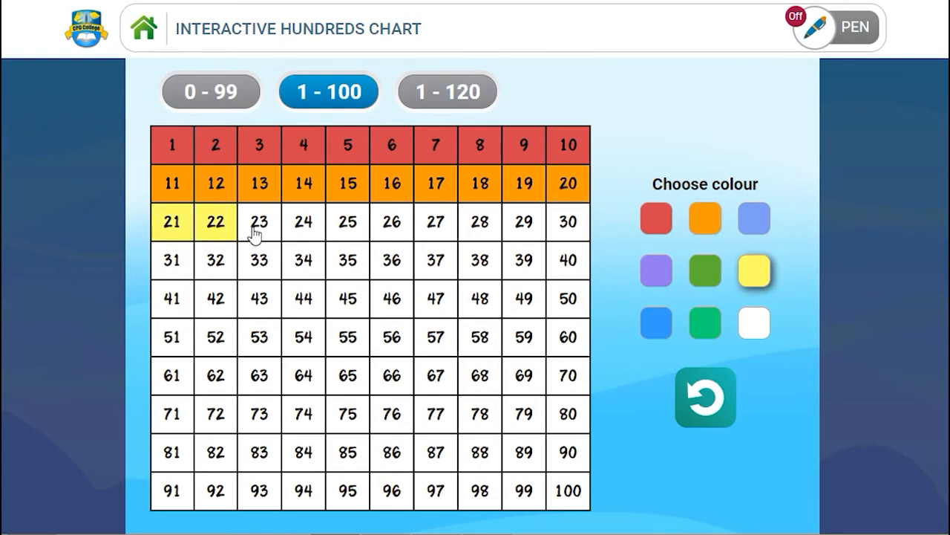
left_click_drag(258, 223, 523, 223)
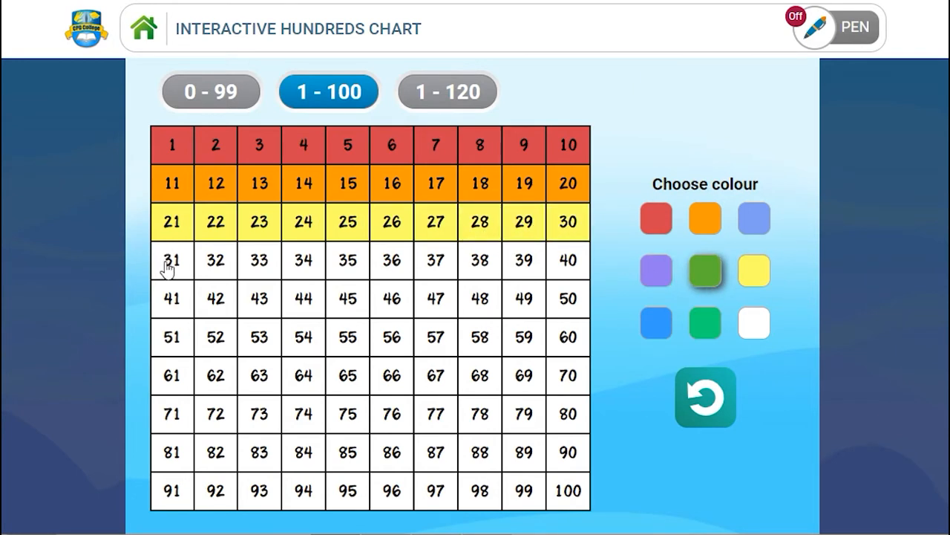
- Shade 31, 41 and 51 green as a ten-more column, then 96–100 orange along the bottom row
left_click(172, 260)
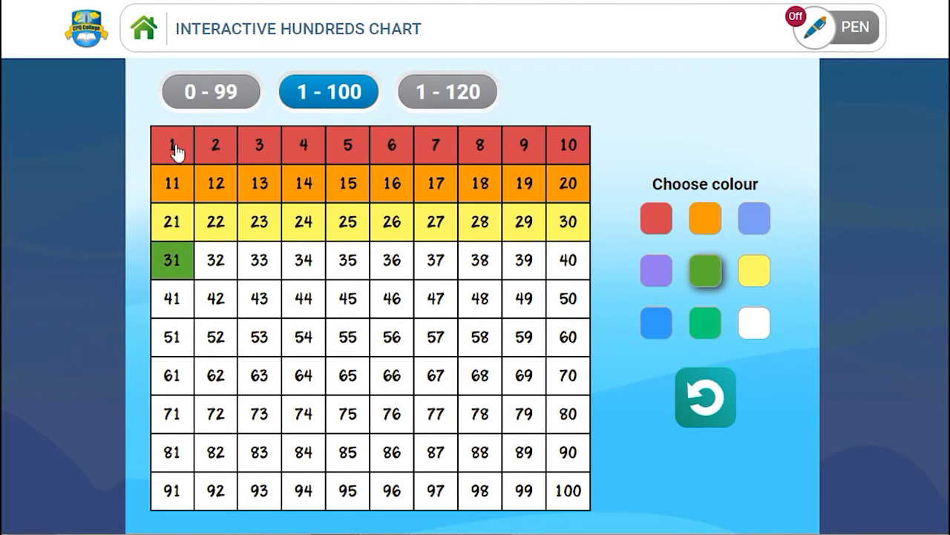
mouse_move(181, 191)
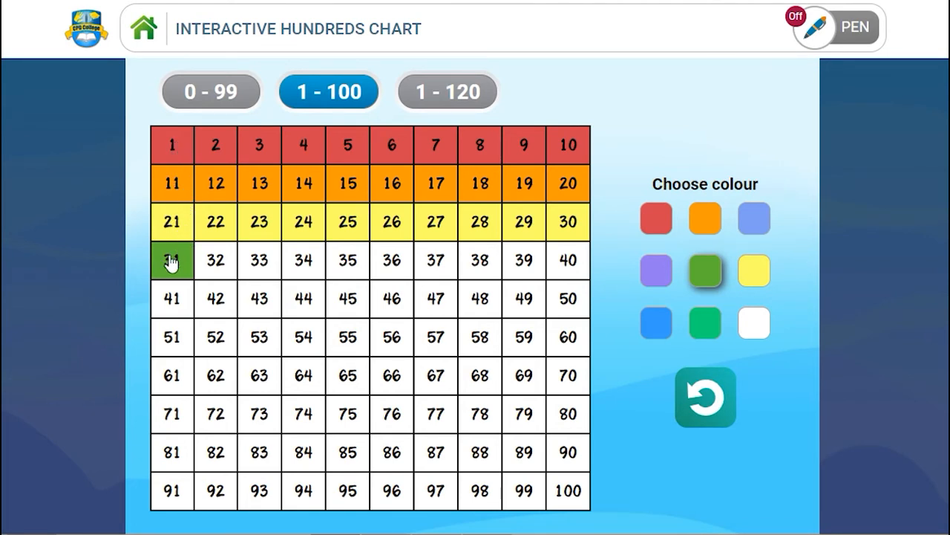
left_click(172, 298)
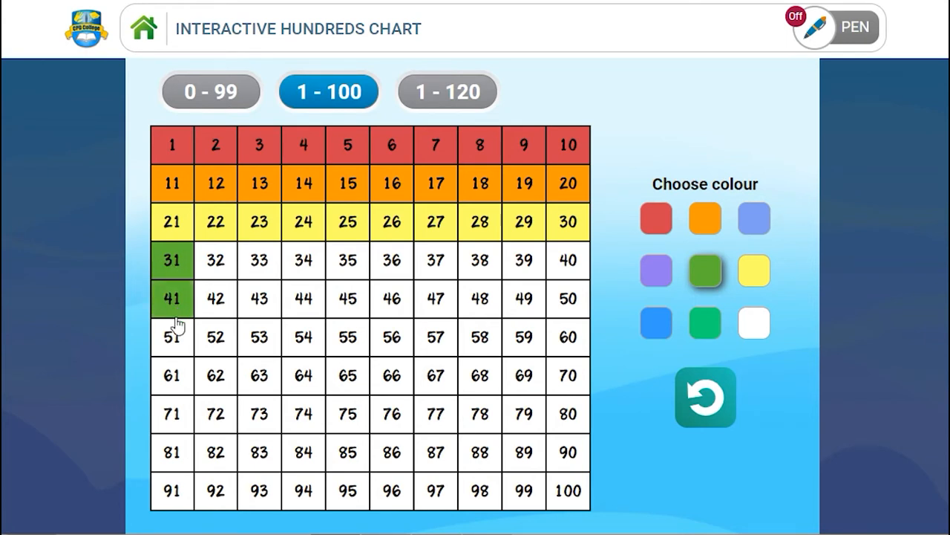
left_click(172, 335)
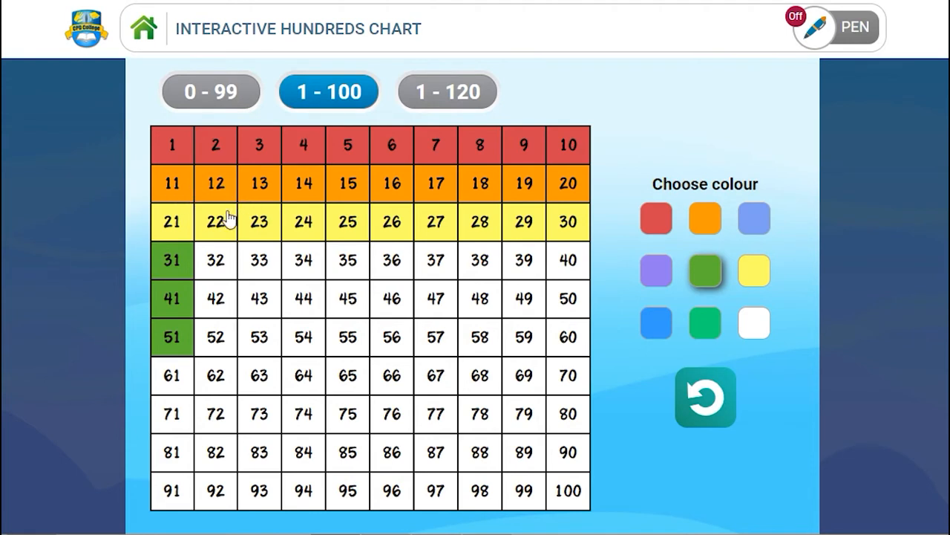
mouse_move(166, 236)
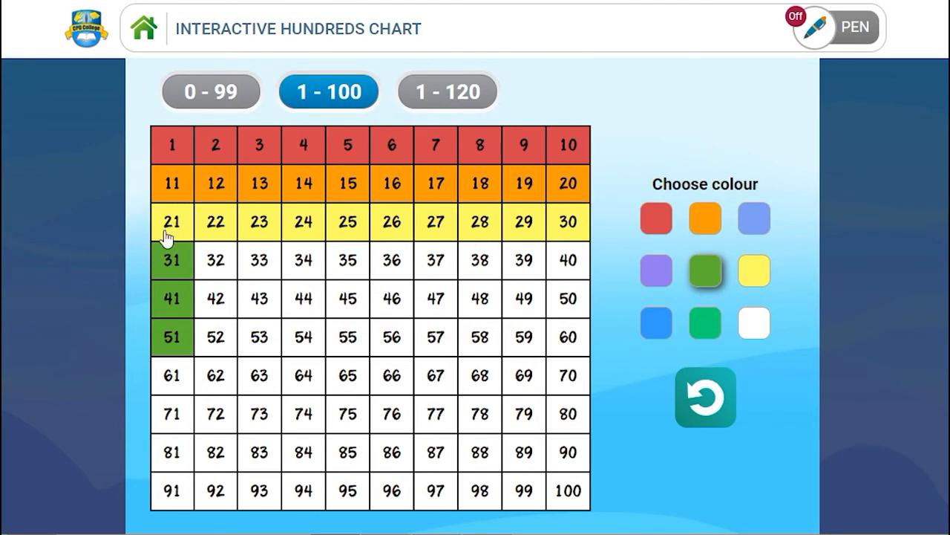
mouse_move(568, 235)
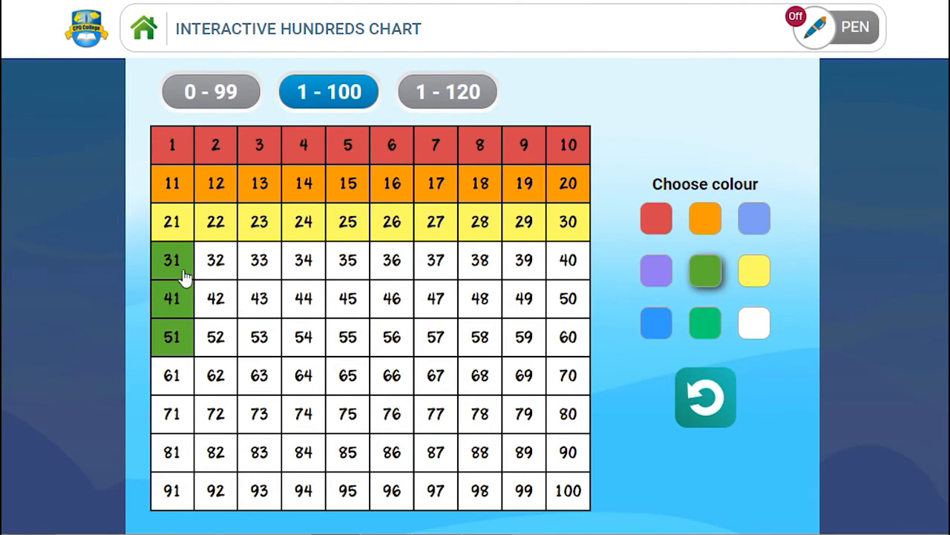
mouse_move(172, 338)
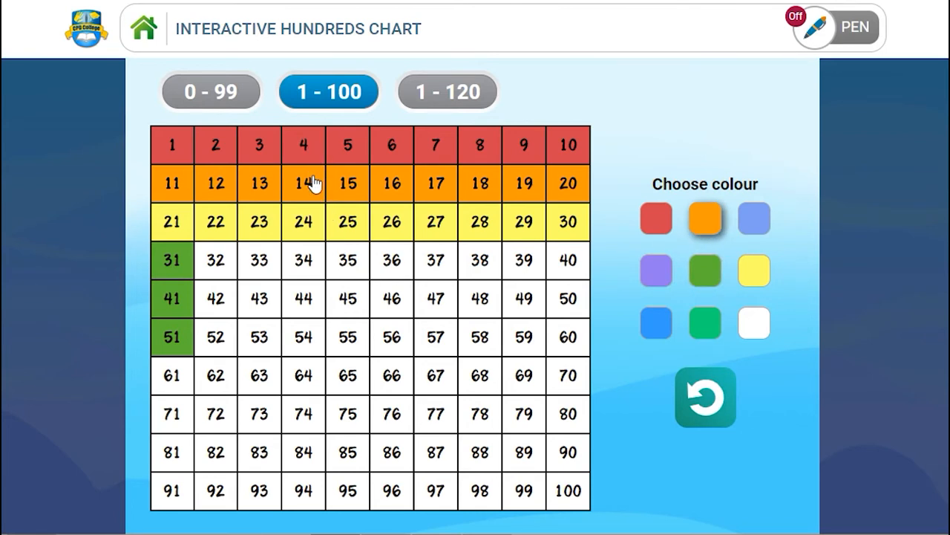
mouse_move(303, 206)
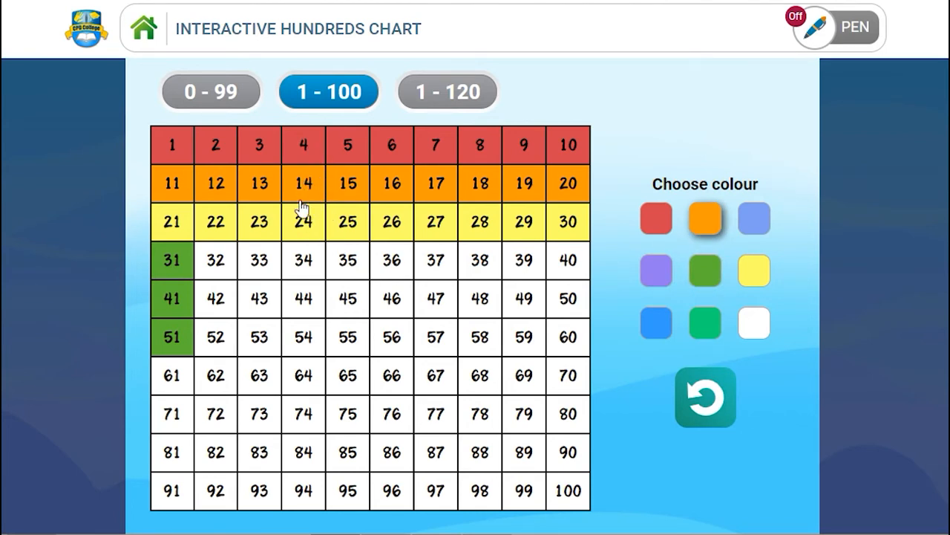
mouse_move(306, 237)
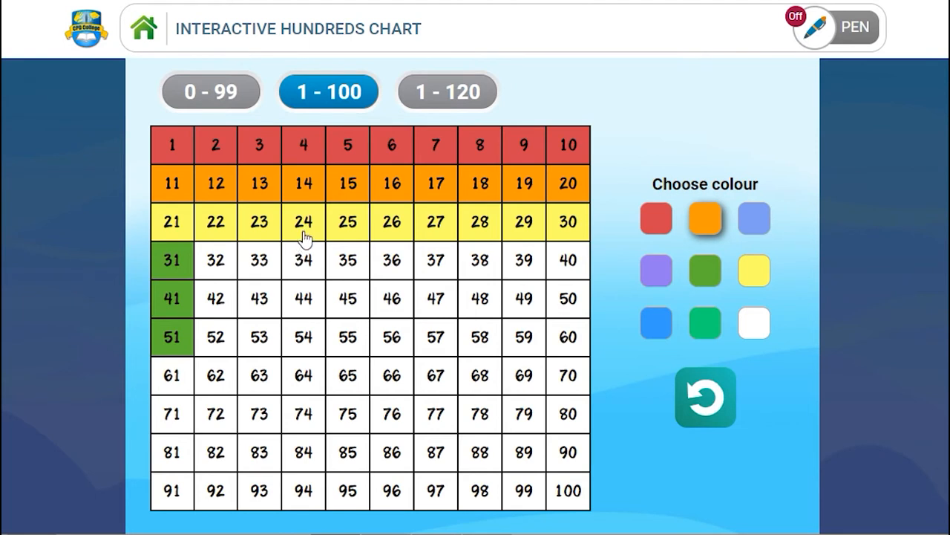
mouse_move(297, 307)
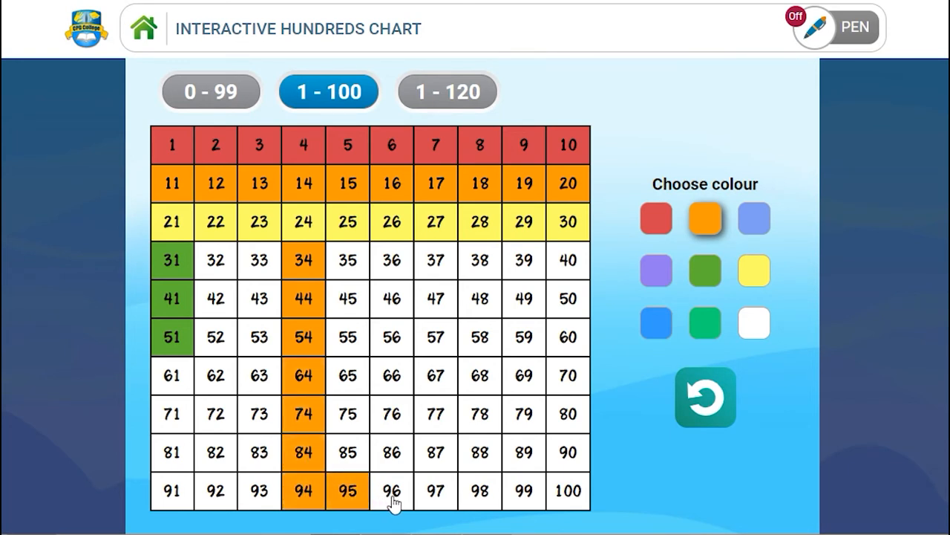
left_click_drag(392, 490, 480, 490)
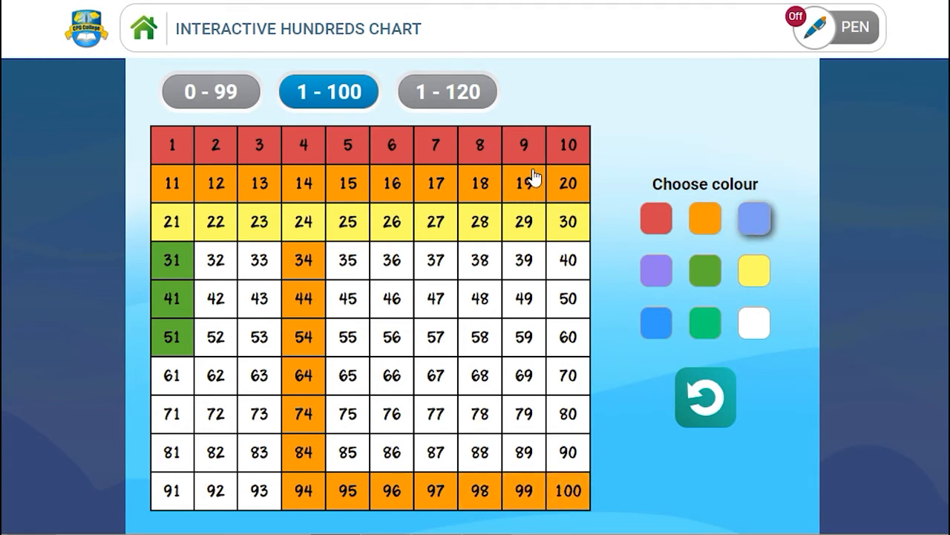
mouse_move(401, 223)
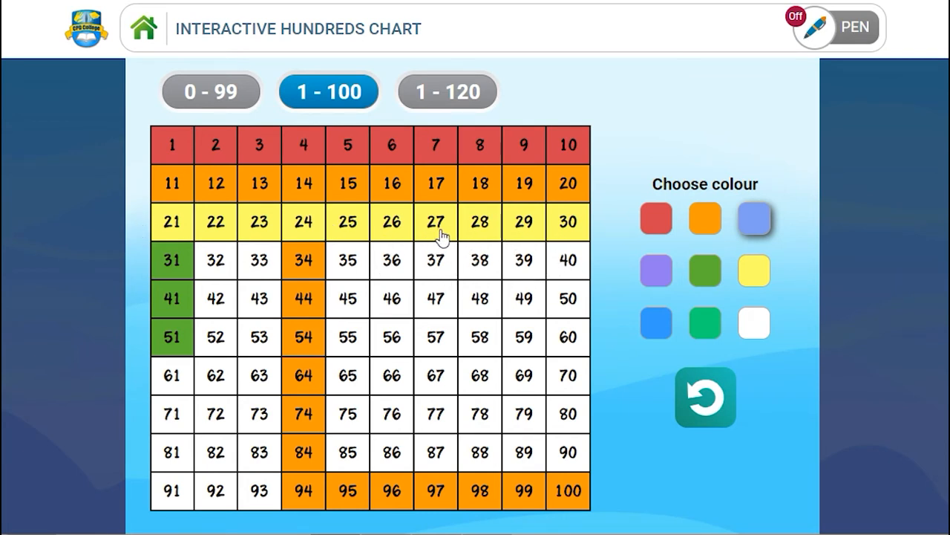
mouse_move(442, 256)
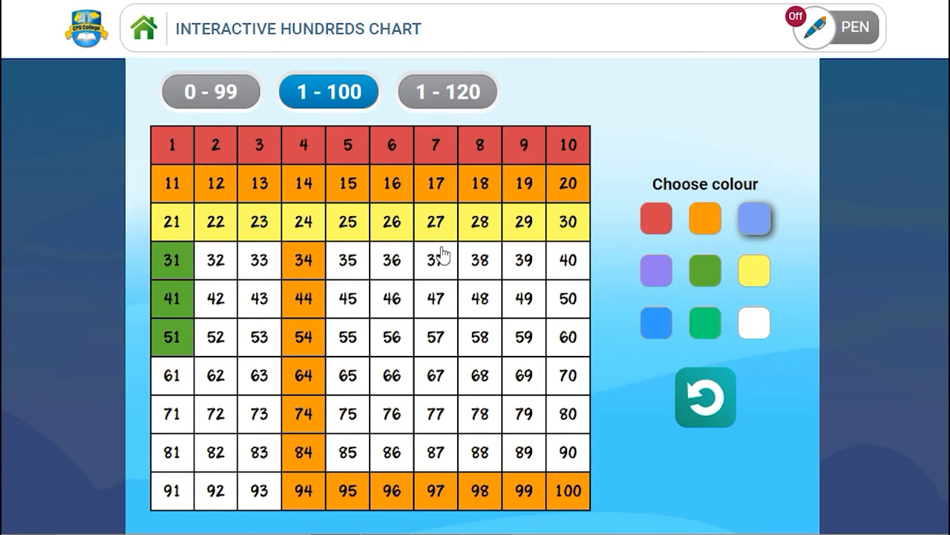
- Shade ten-more columns from 37 and from 48 in blue, then reset the chart to blank
left_click(435, 260)
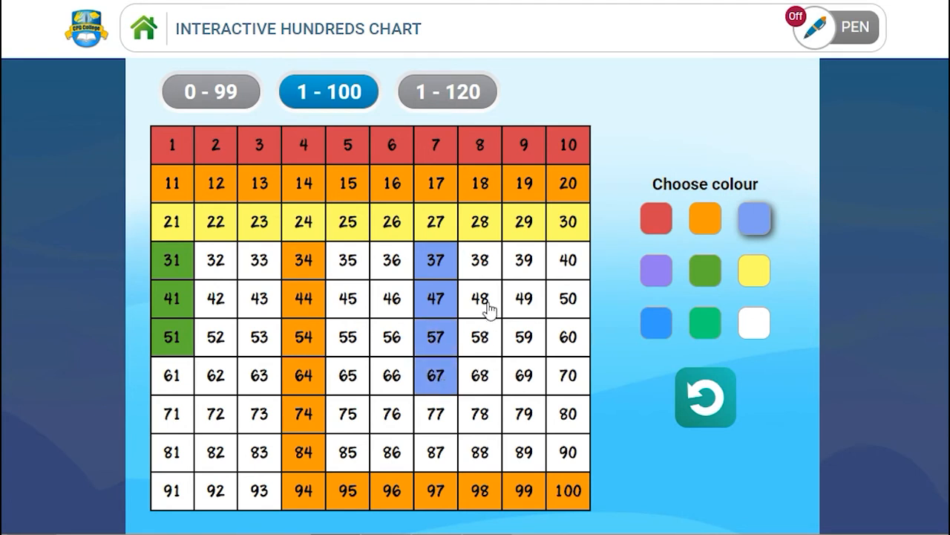
left_click(480, 337)
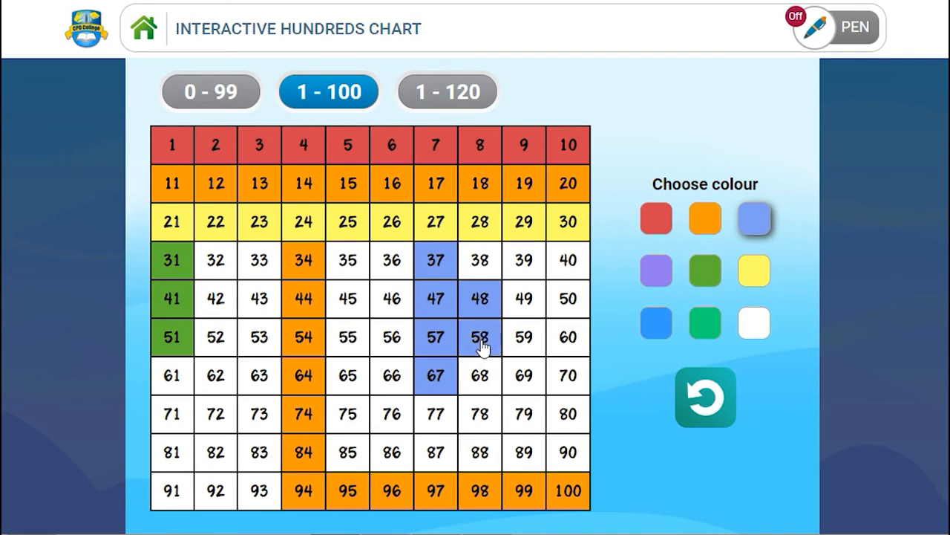
left_click(480, 374)
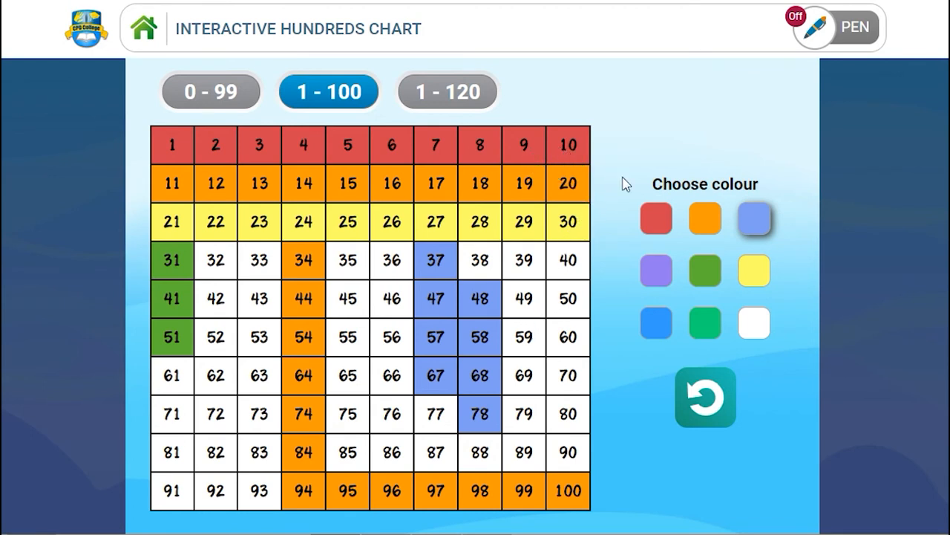
left_click(704, 398)
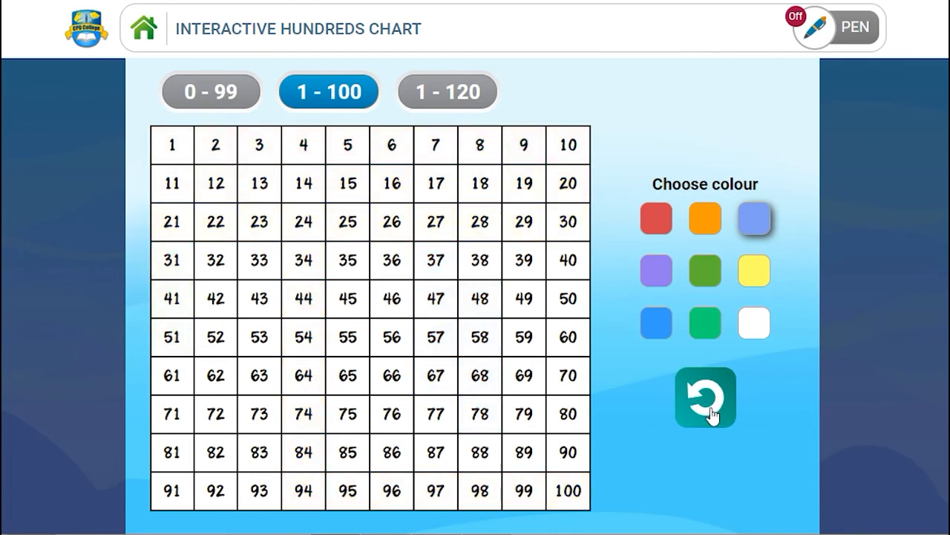
left_click(480, 146)
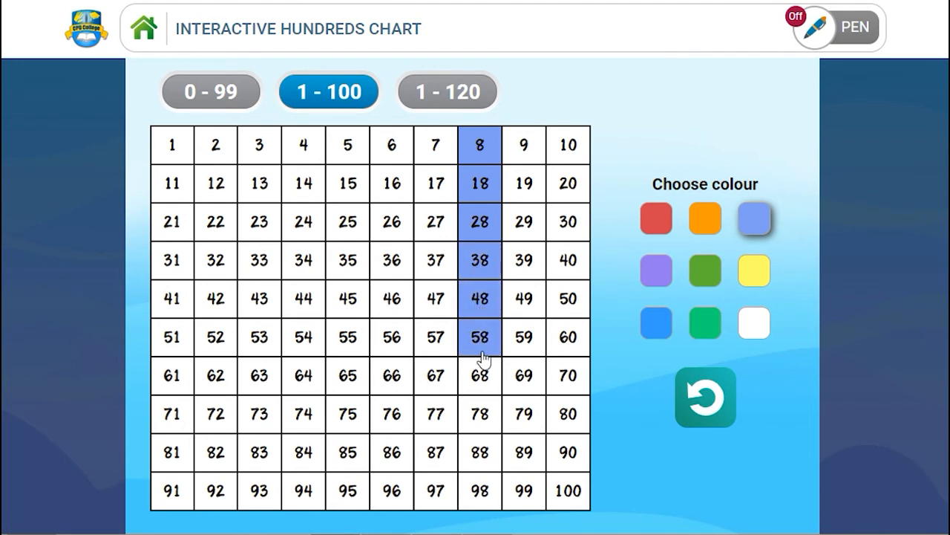
left_click(704, 396)
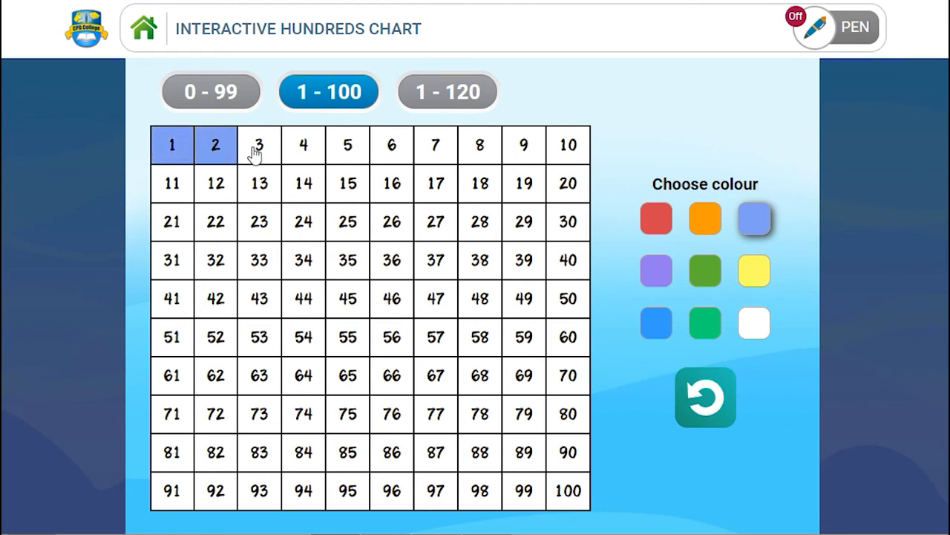
- Colour 3 blue and the 13–15 group green, then reset the chart
left_click(303, 146)
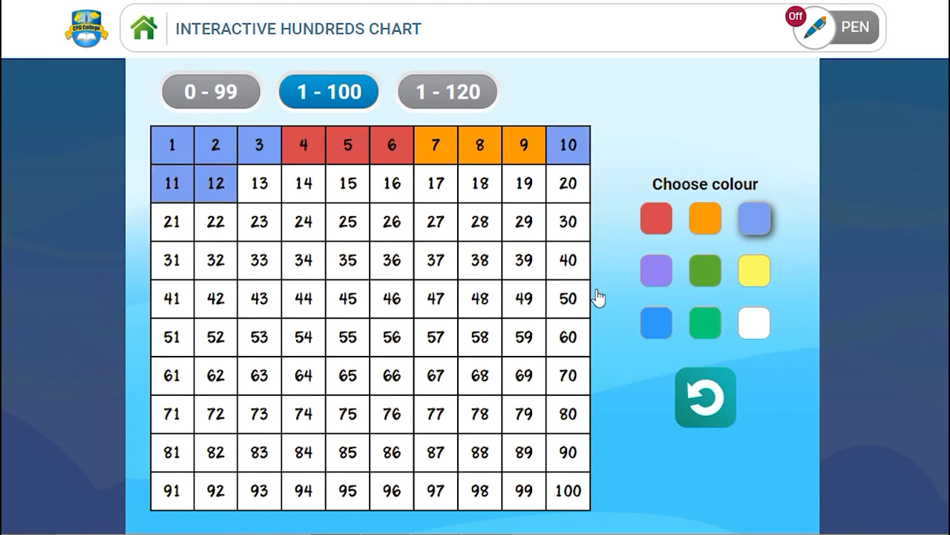
left_click(259, 184)
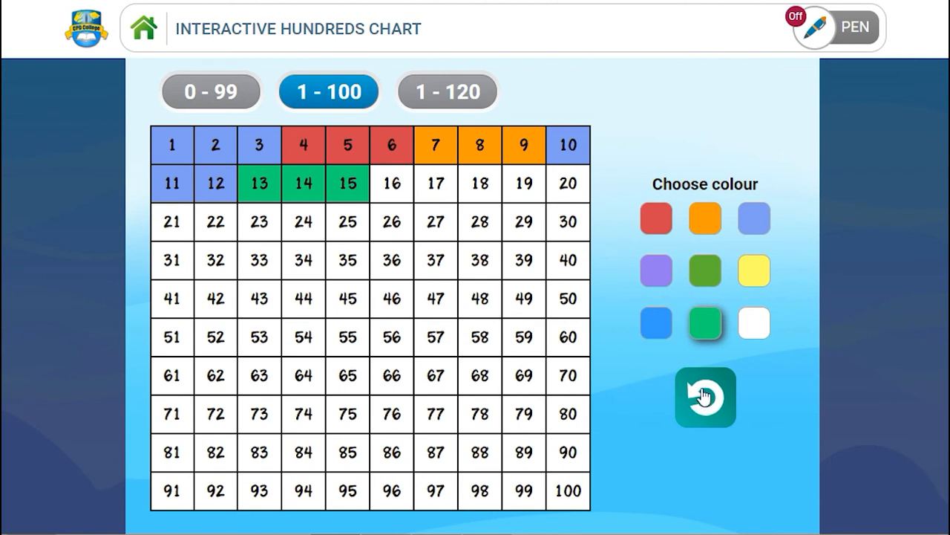
left_click(704, 398)
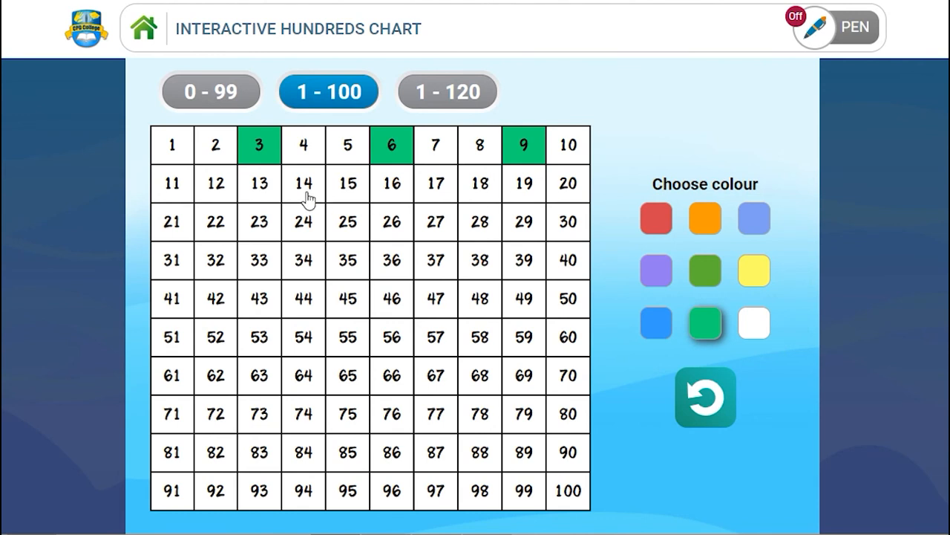
- Shade 12, 21 and 30 green continuing the threes, then reset the chart
left_click(214, 185)
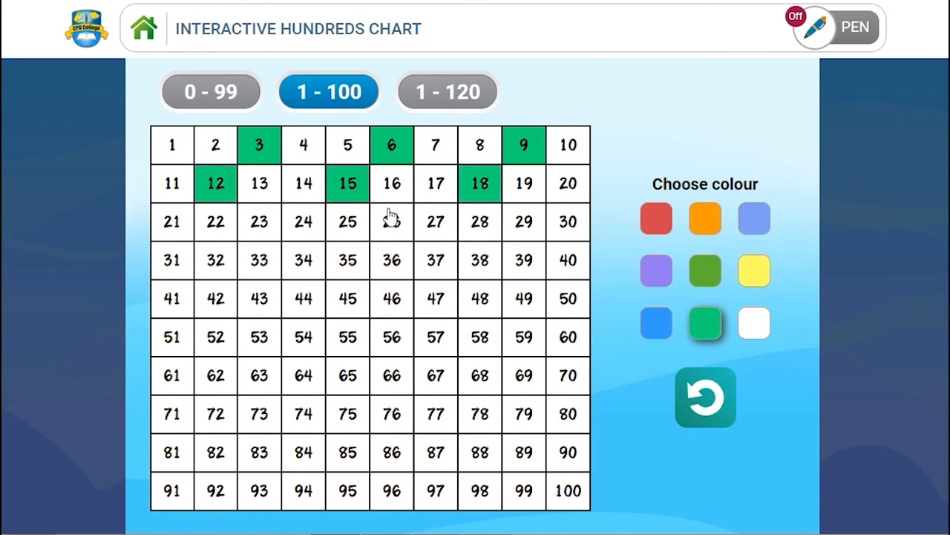
left_click(172, 223)
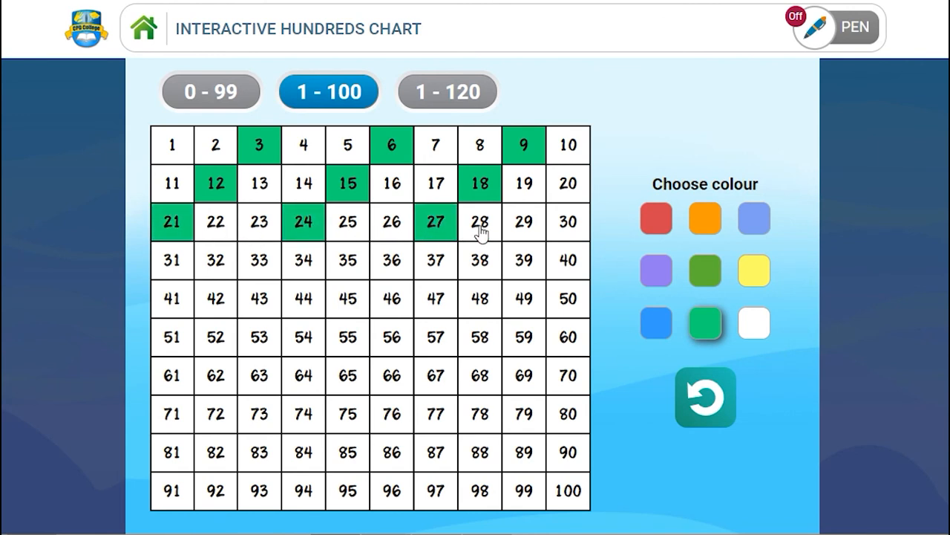
left_click(568, 223)
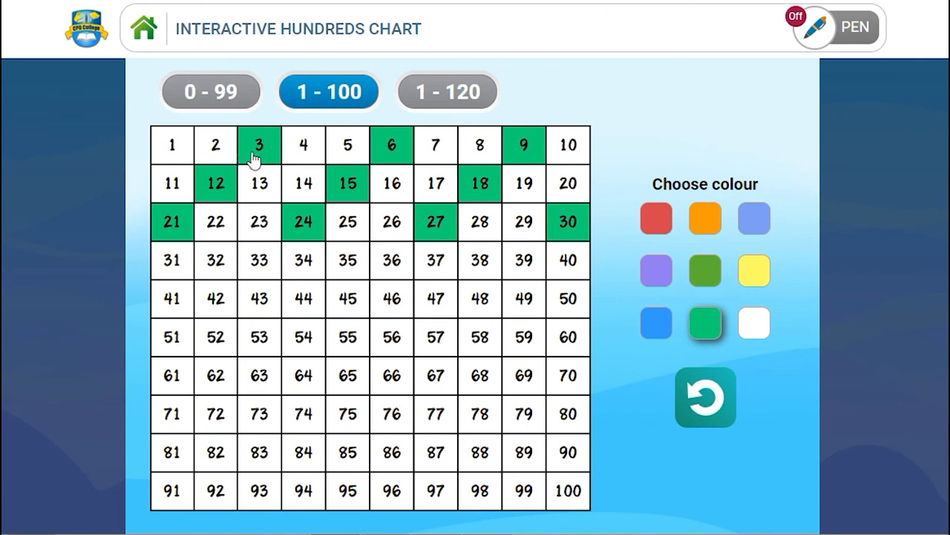
left_click(704, 398)
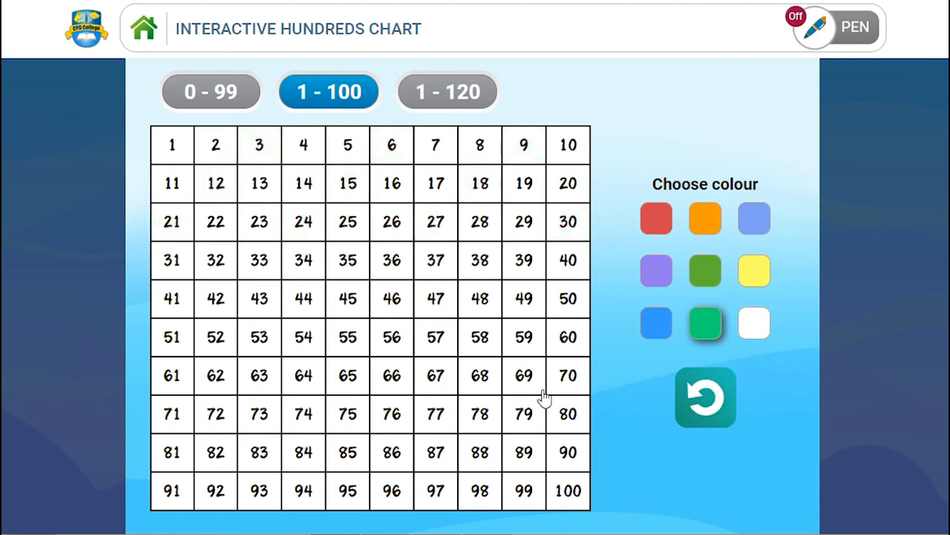
mouse_move(563, 153)
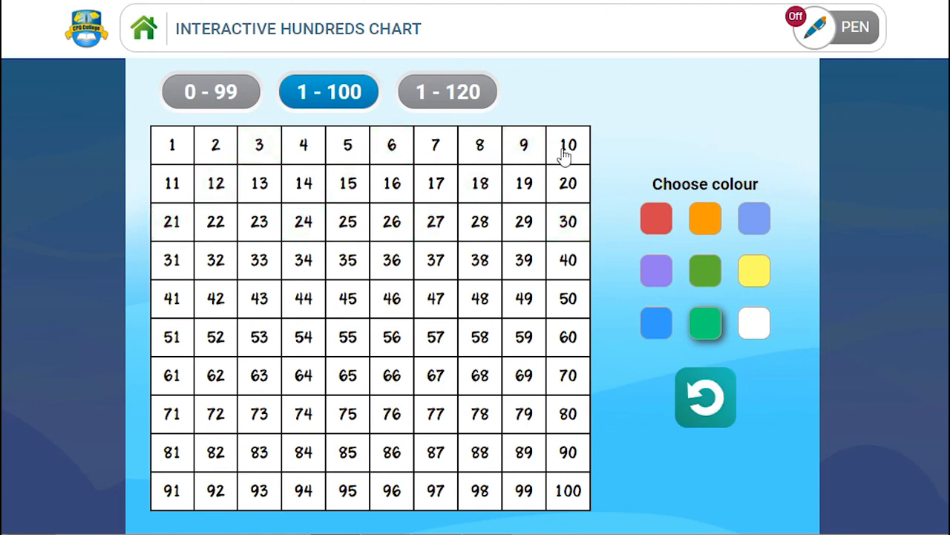